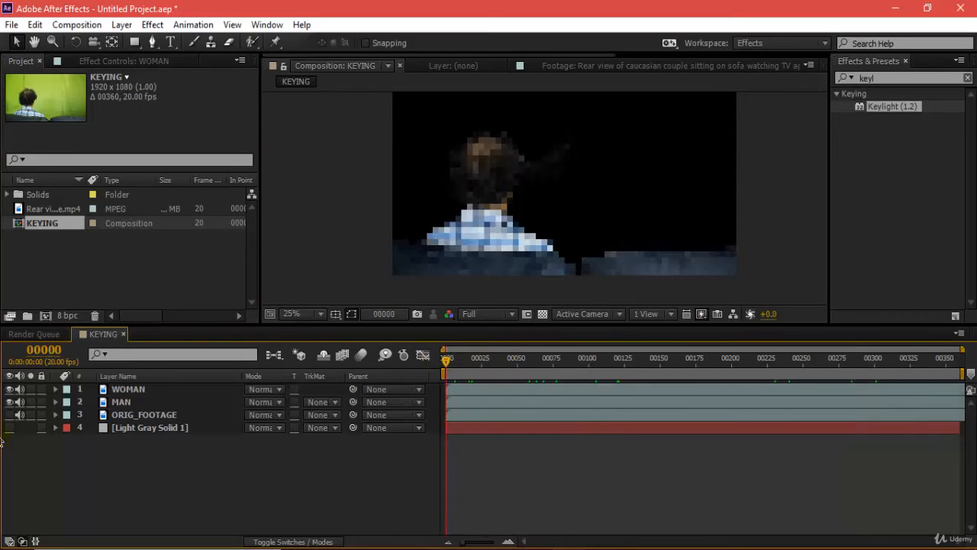
Duplicate the KEYING composition into a new LIGHTWRAP composition and enter it
left_click(43, 223)
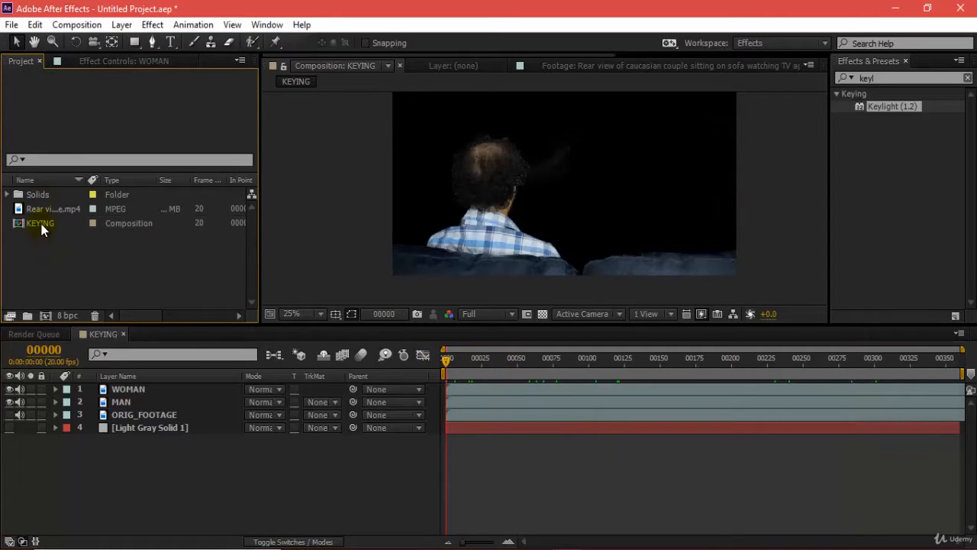
left_click(43, 223)
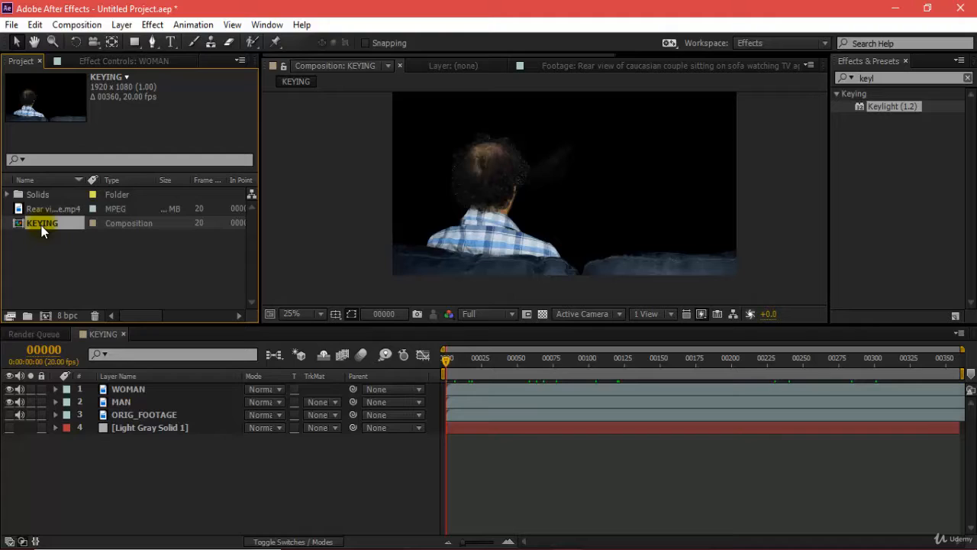
key("ctrl+d")
type("LIGHTWRAP")
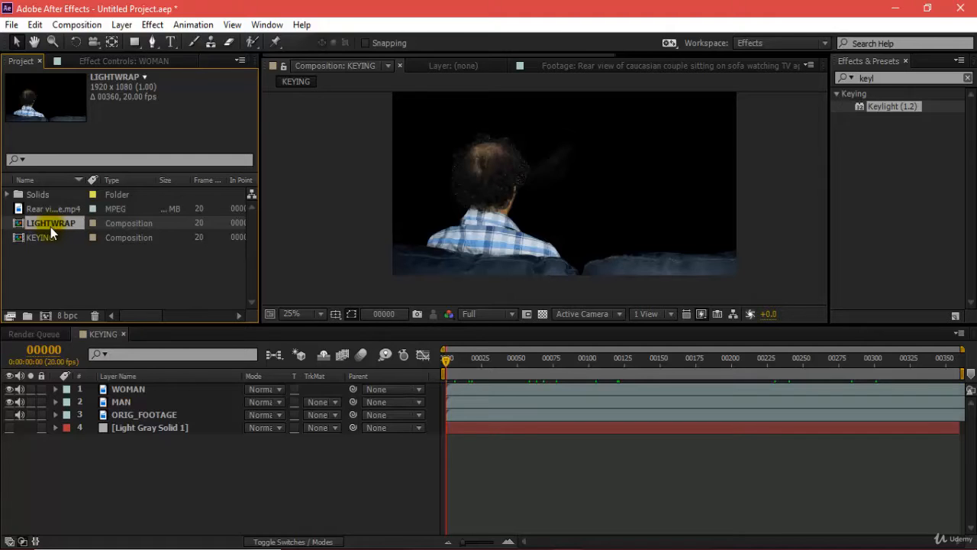
double_click(52, 223)
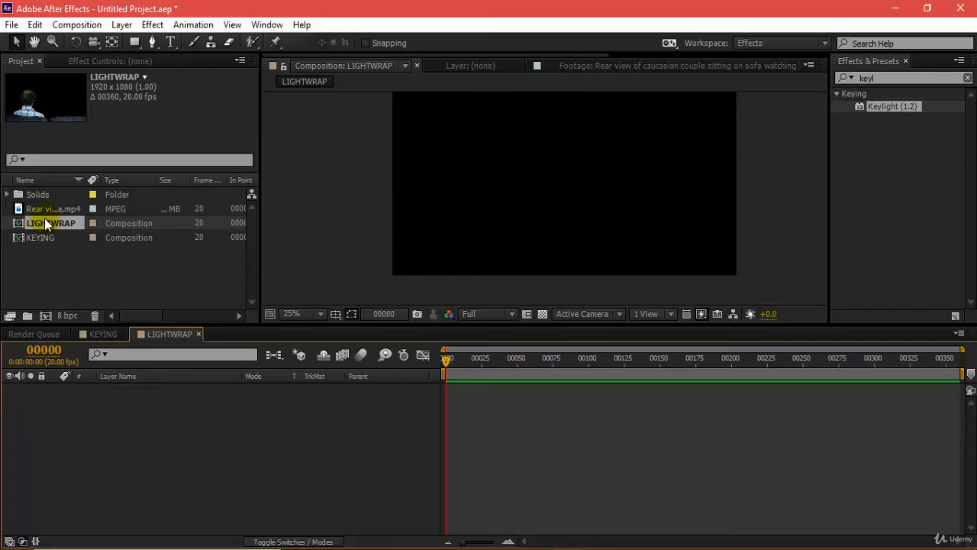
Preview the bg1_00000 blue-wall room image from the FOOTAGE folder in Photos
left_click(43, 238)
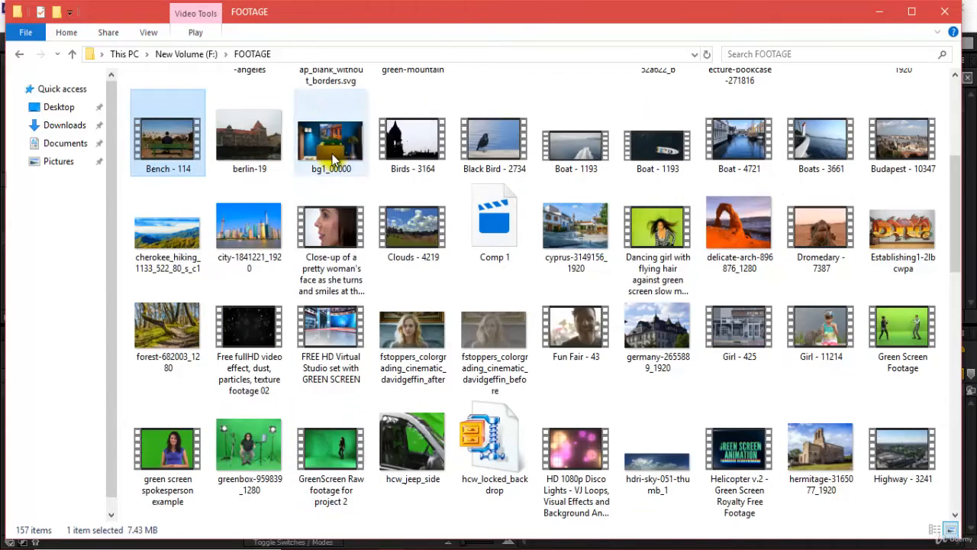
left_click(330, 134)
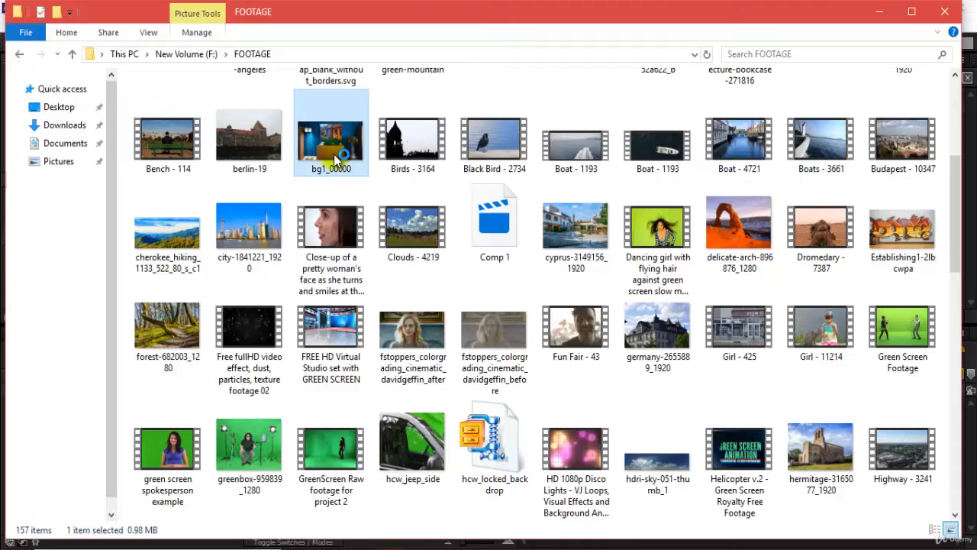
double_click(330, 132)
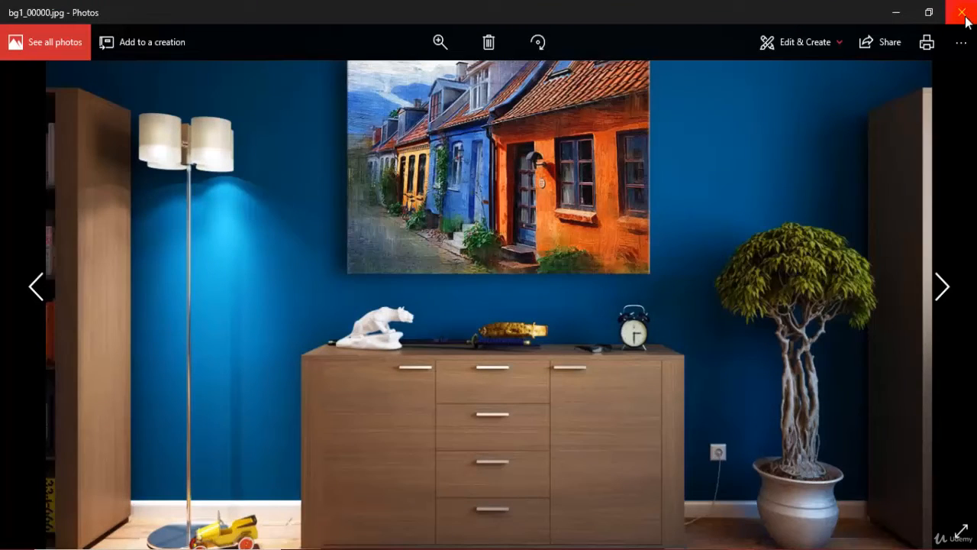
Layer the keyed couple over the room image renamed BG, with a duplicated LIGHTWRAP layer toggled on top
left_click(962, 12)
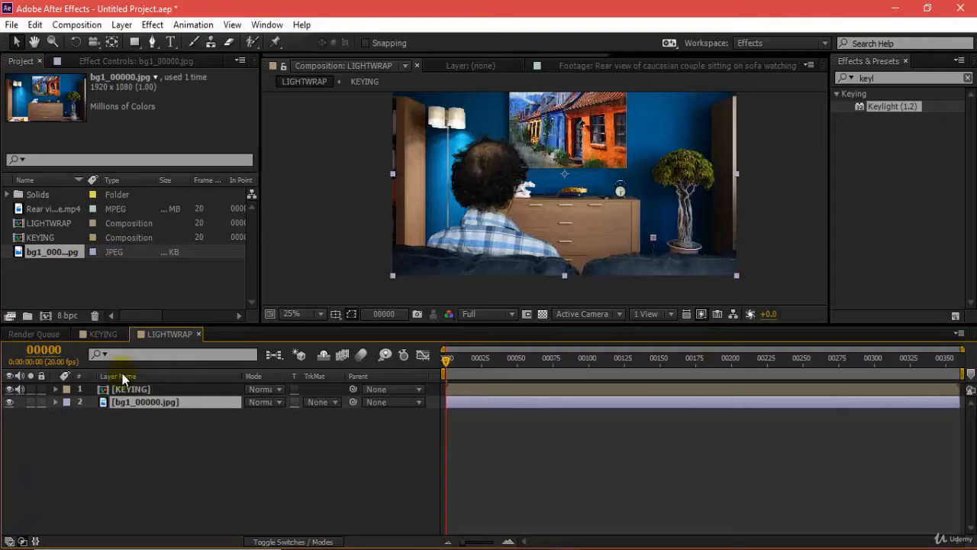
double_click(144, 402)
type("BG")
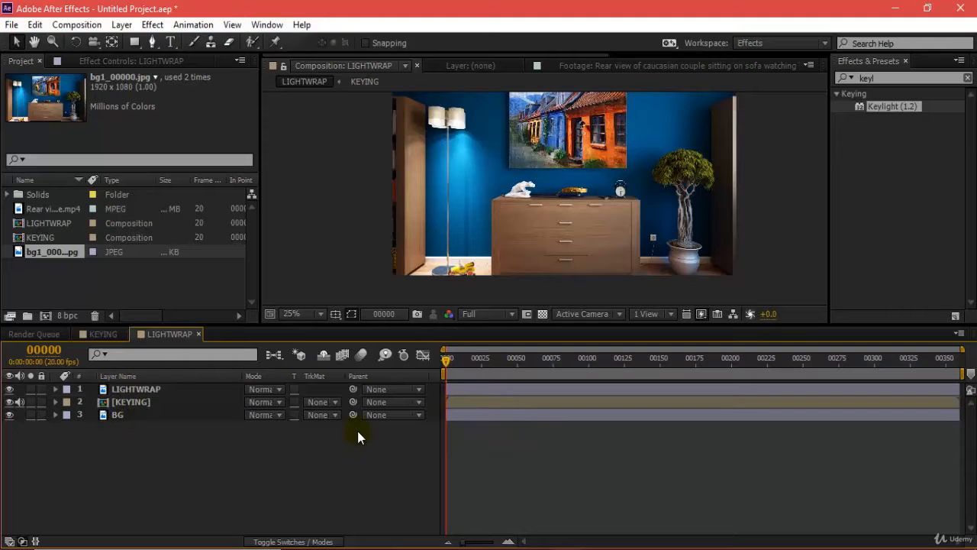
left_click(10, 390)
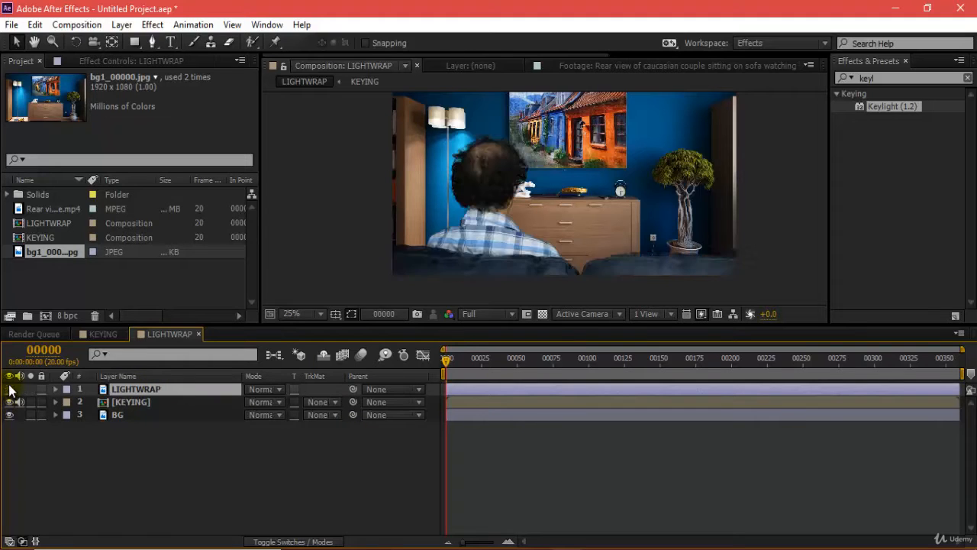
left_click(9, 389)
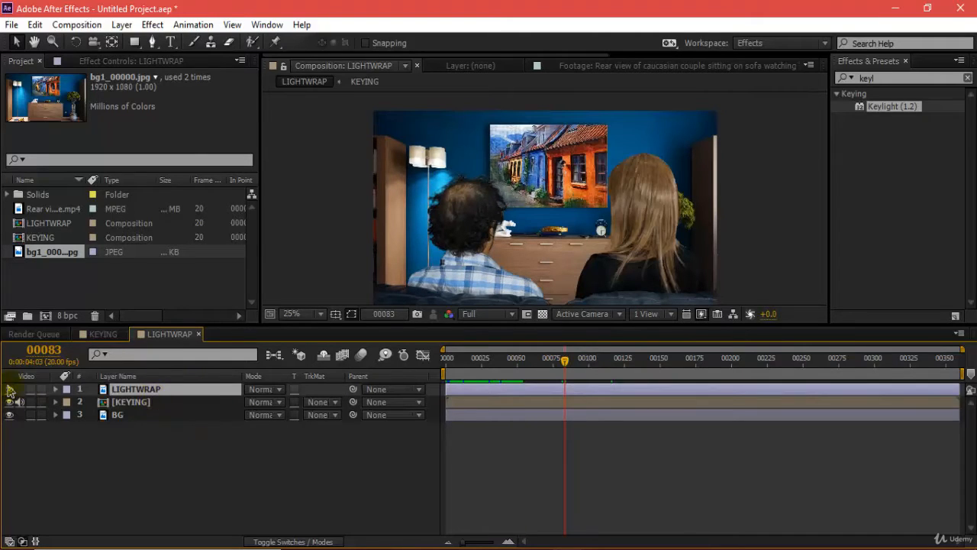
Apply Fast Blur to the visible LIGHTWRAP layer and raise Blurriness to 20
left_click(9, 390)
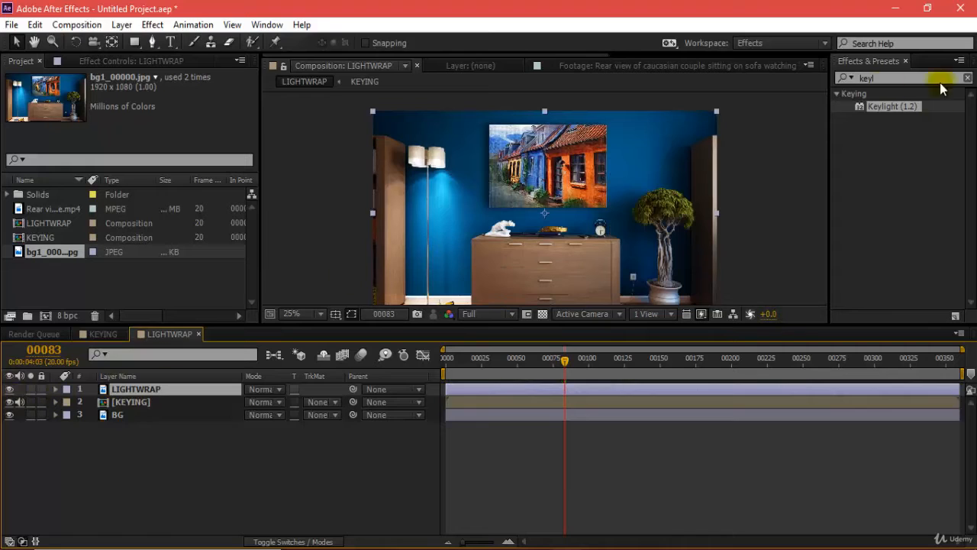
left_click(968, 78)
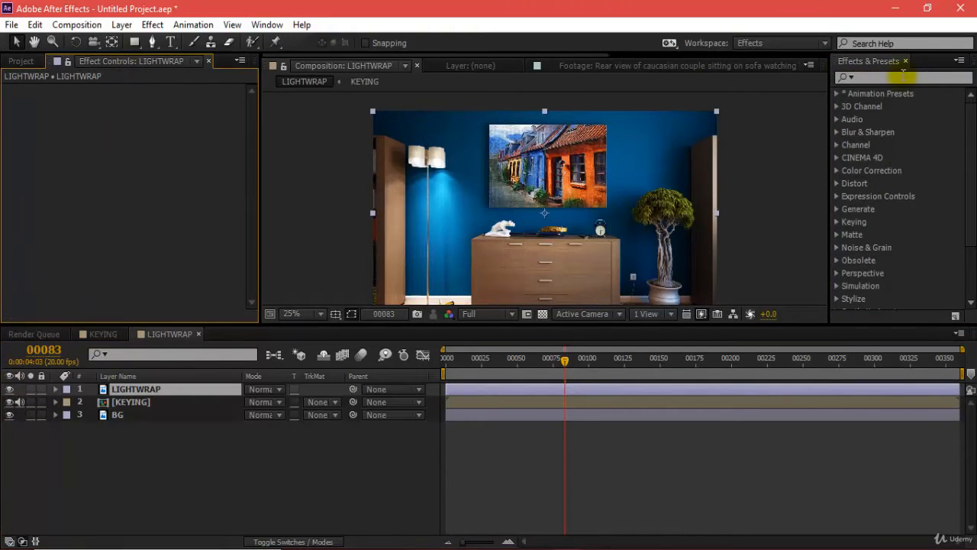
type("fast bl")
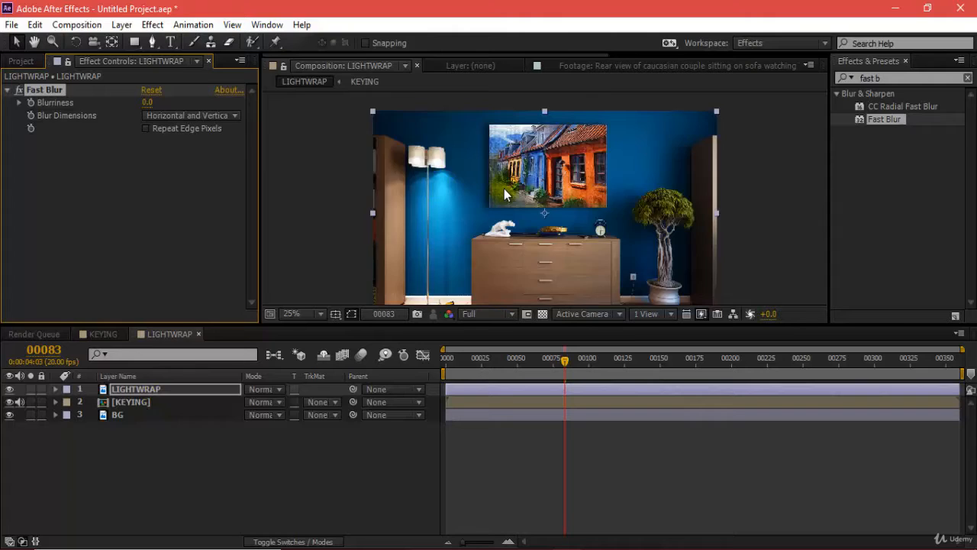
left_click(290, 314)
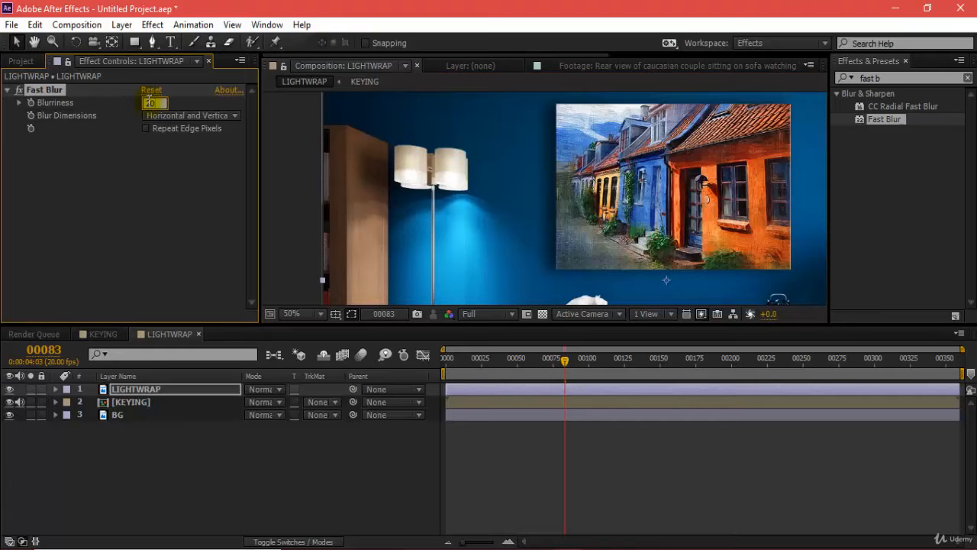
left_click(296, 313)
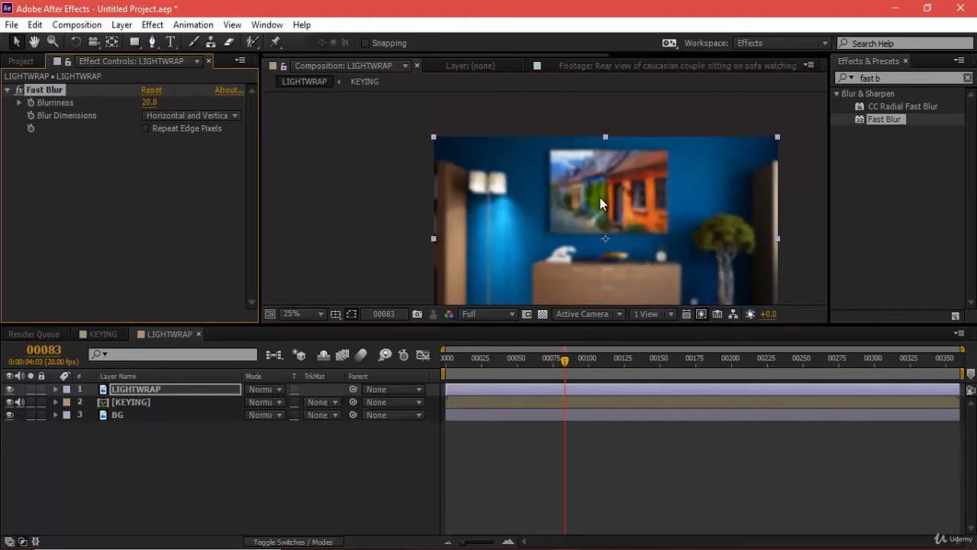
left_click(292, 314)
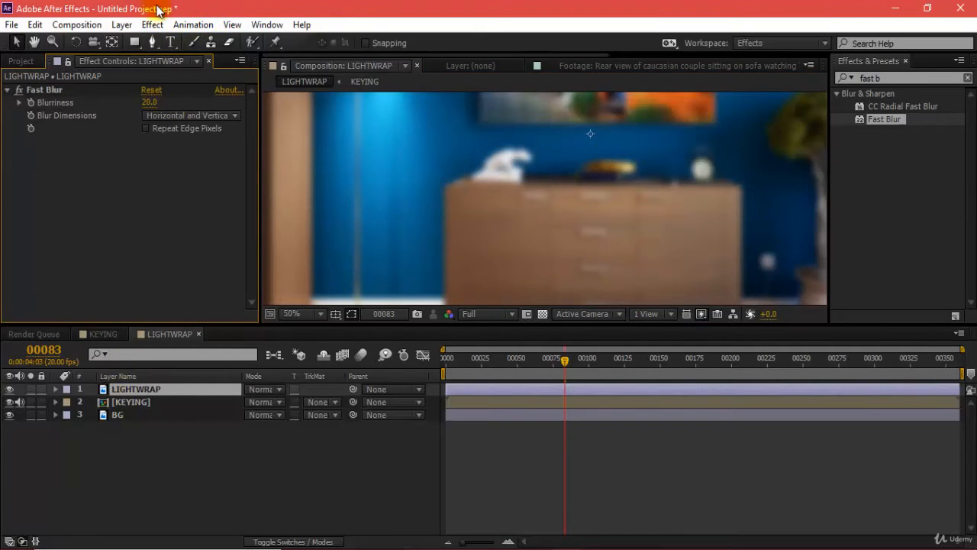
Add Set Matte to LIGHTWRAP taking its matte from layer 2. KEYING, checked in isolation
left_click(152, 25)
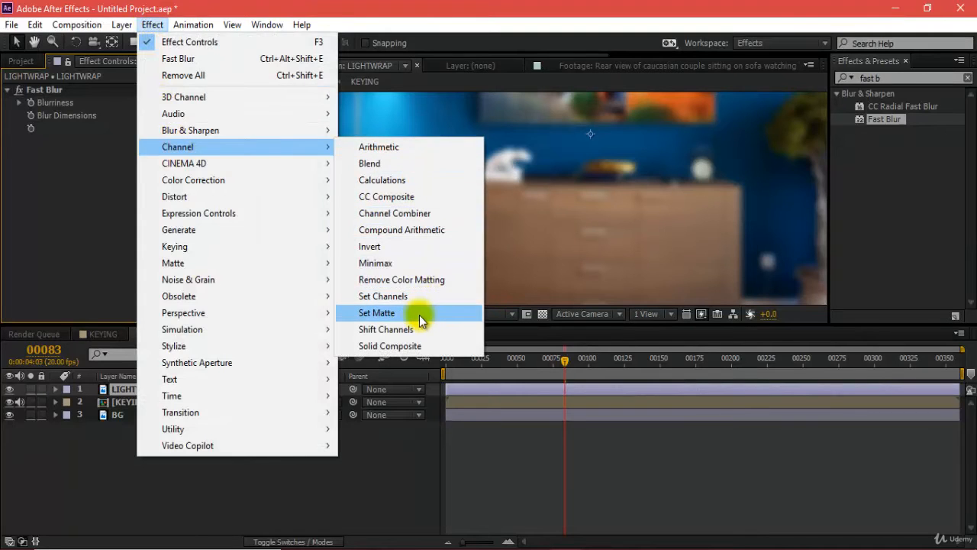
left_click(376, 312)
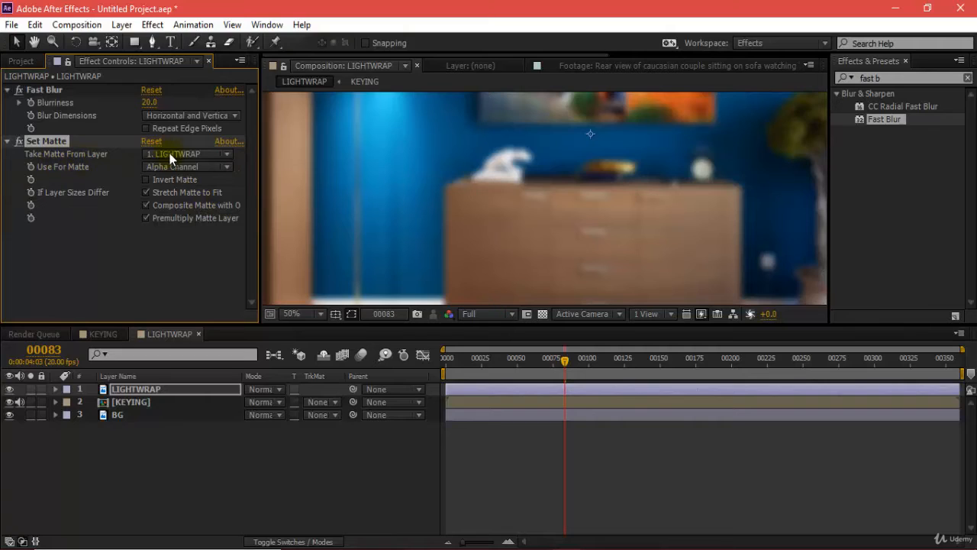
mouse_move(197, 158)
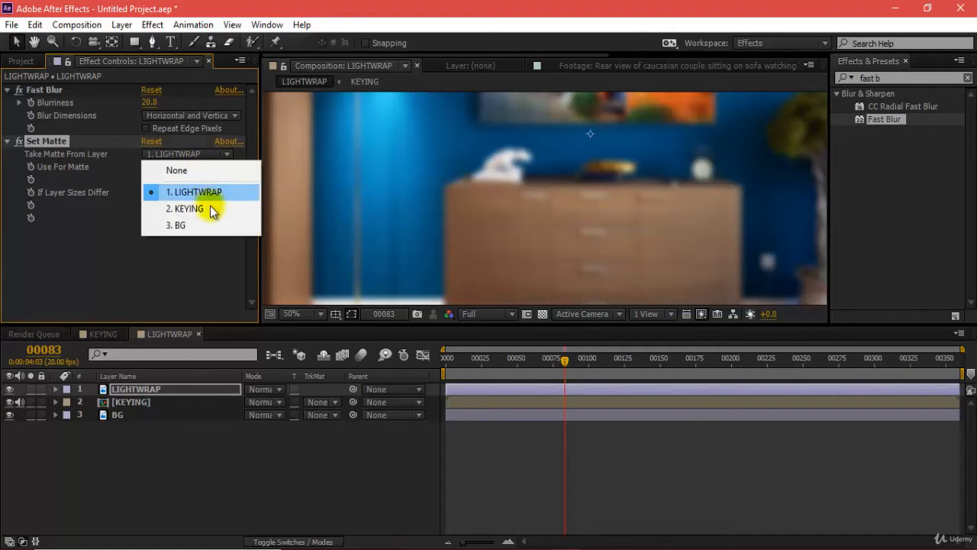
left_click(188, 208)
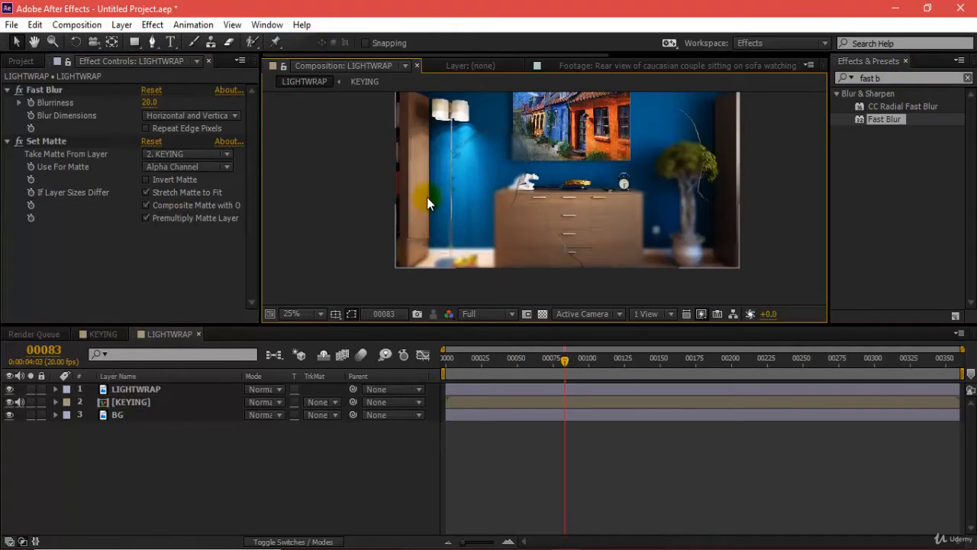
left_click(292, 314)
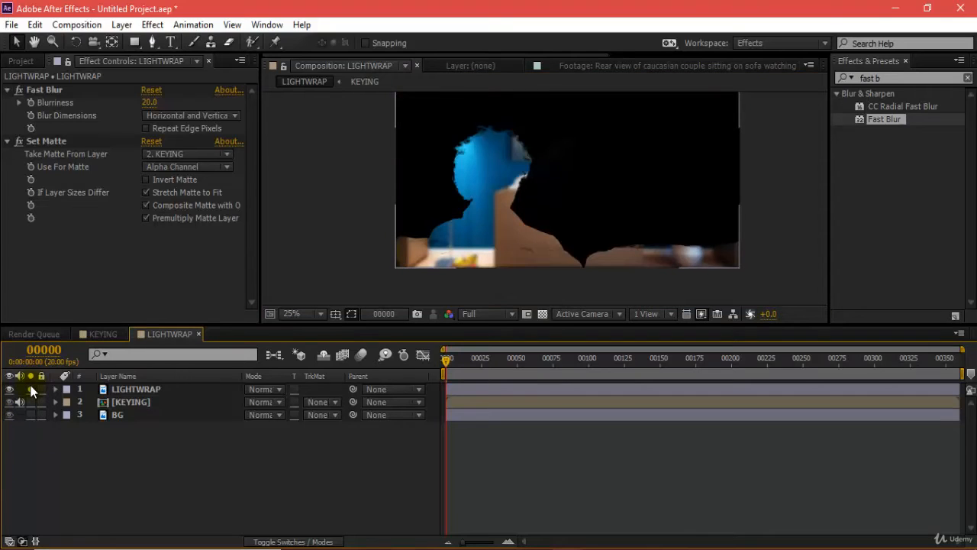
left_click(9, 389)
type("chann")
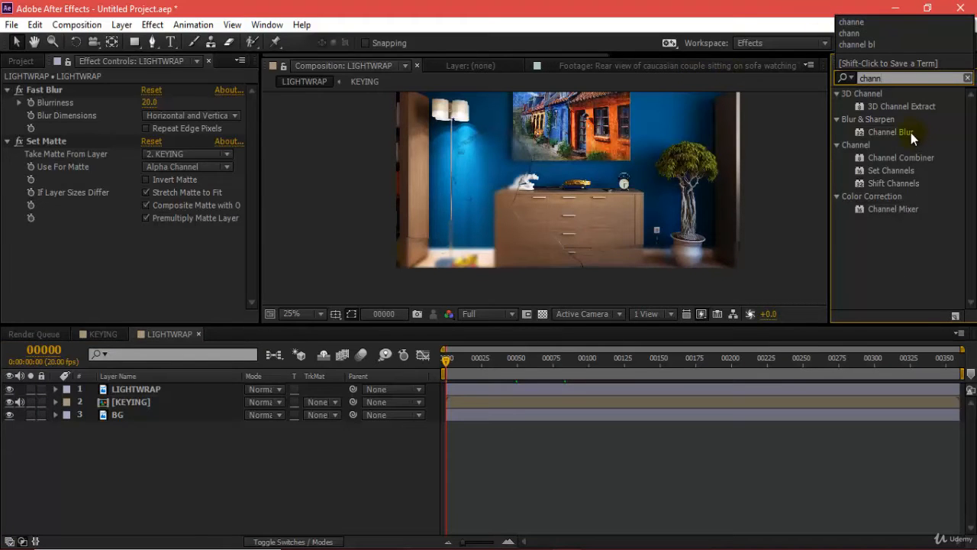
Add Channel Blur to LIGHTWRAP with Alpha Blurriness 62, inspected solo then restored
double_click(891, 131)
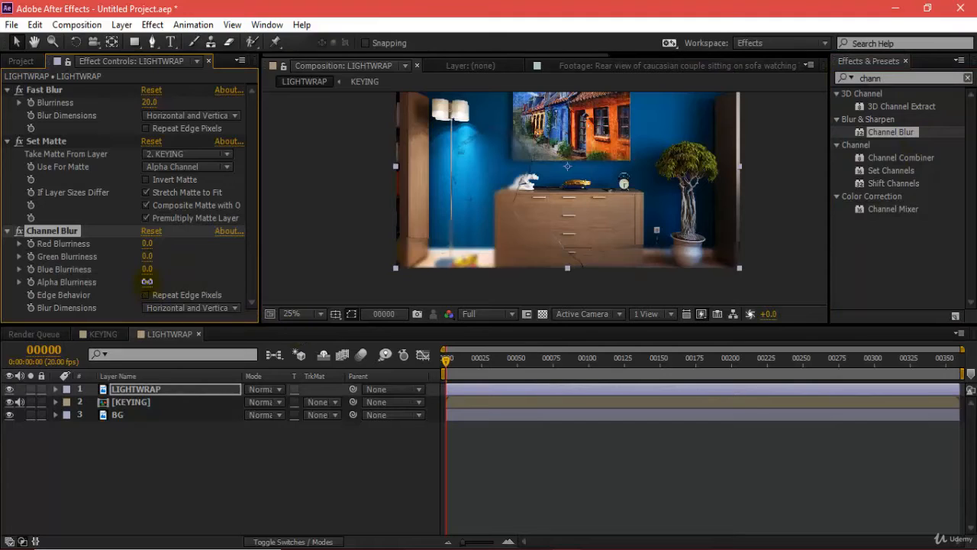
left_click_drag(147, 281, 176, 281)
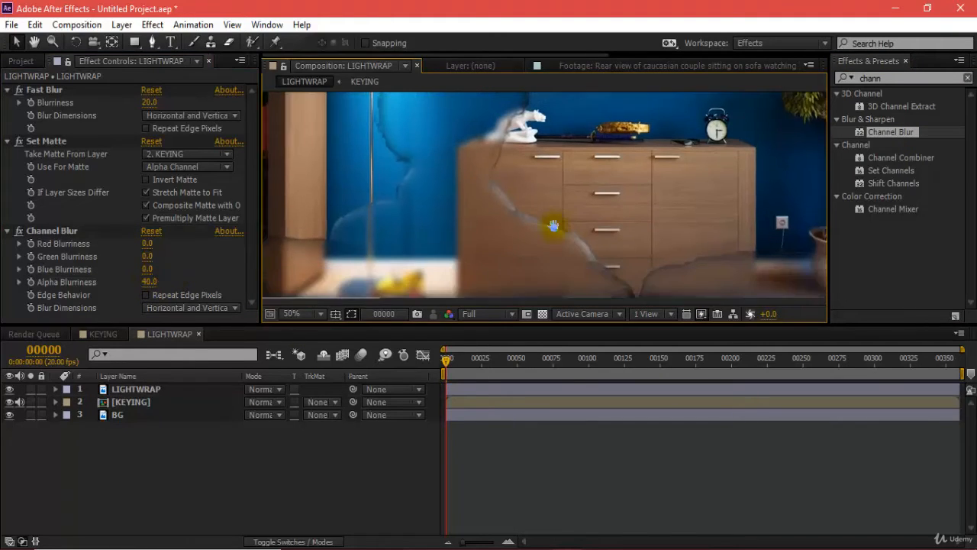
left_click(293, 313)
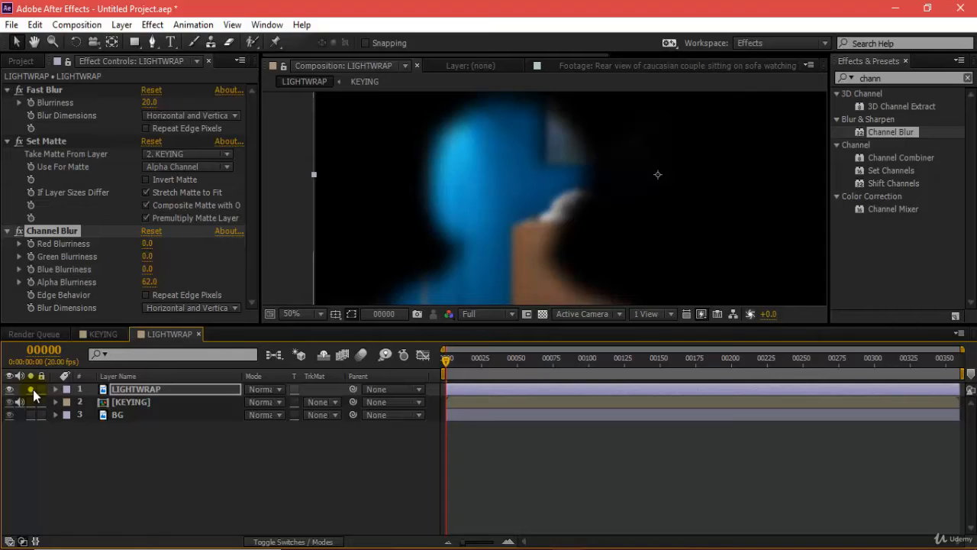
left_click(9, 389)
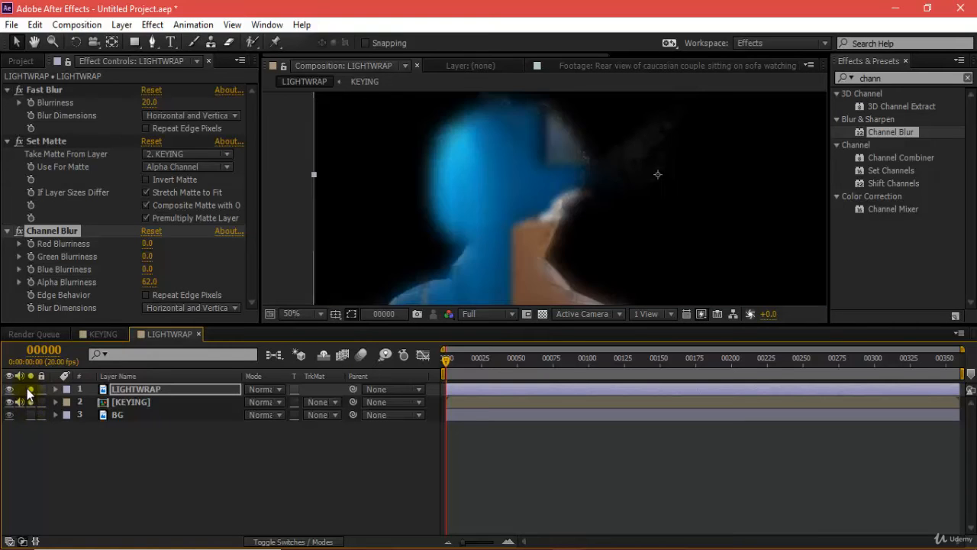
left_click(301, 314)
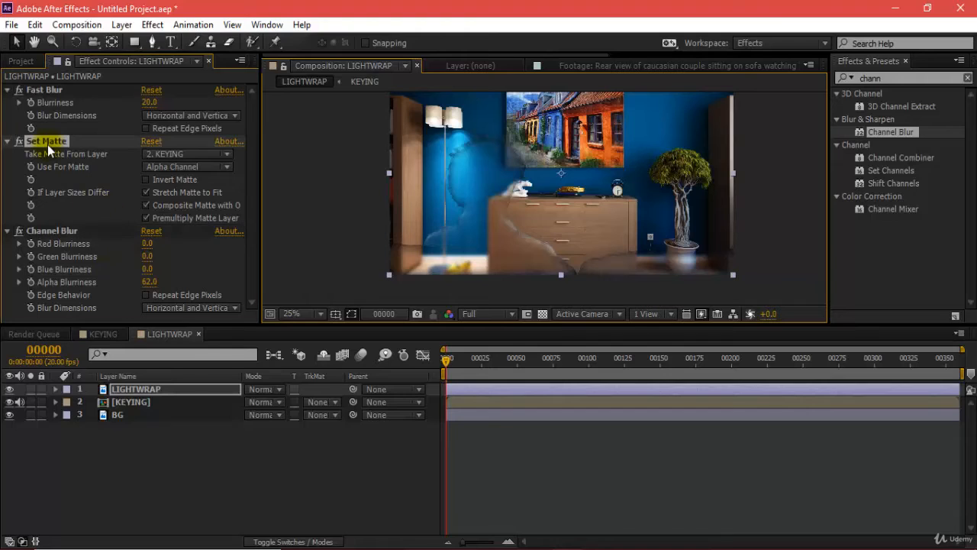
Invert the second Set Matte from KEYING so only a soft silhouette rim remains
scroll("down", 3)
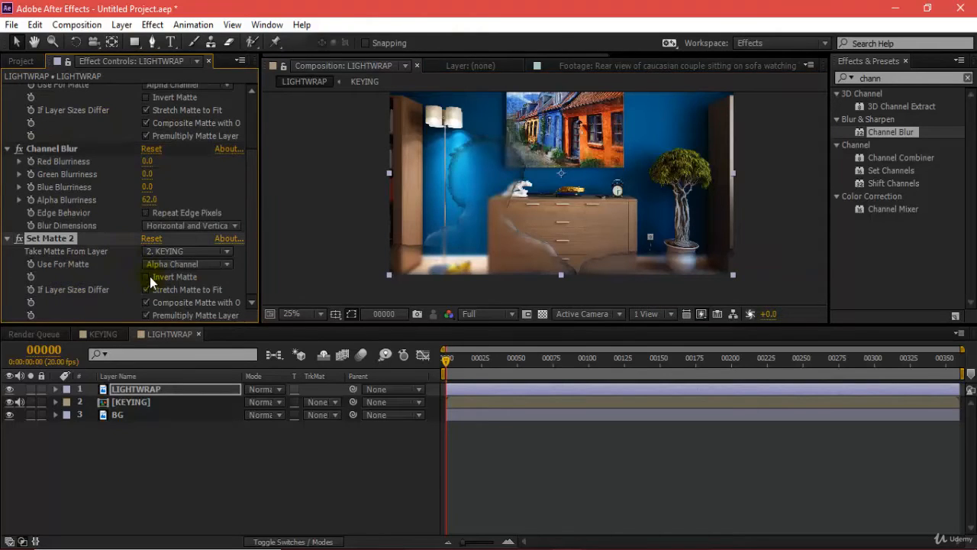
left_click(147, 276)
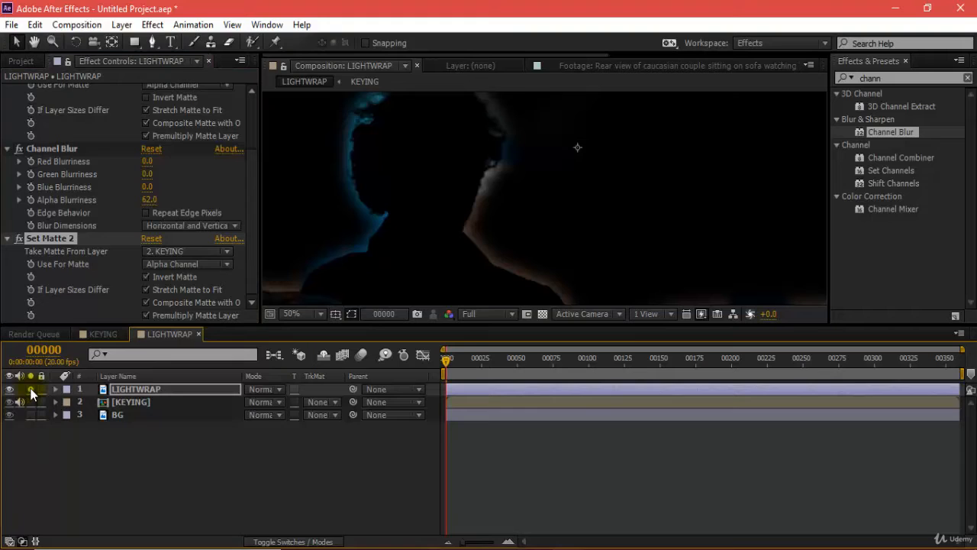
left_click(146, 277)
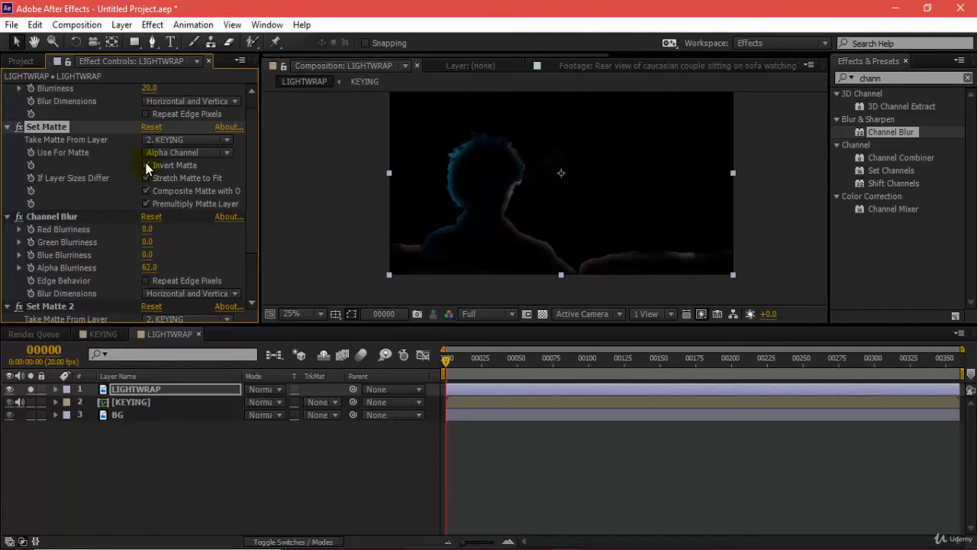
left_click(146, 165)
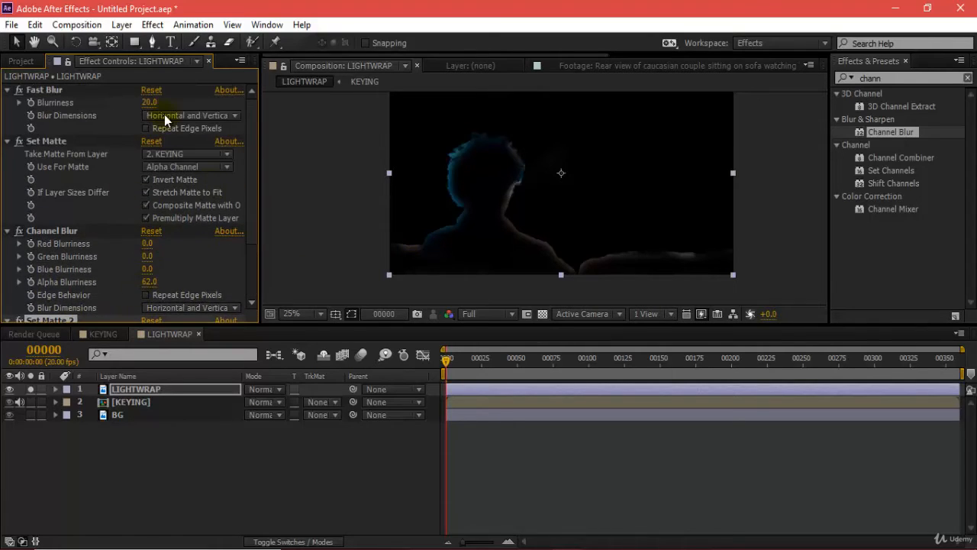
left_click(146, 179)
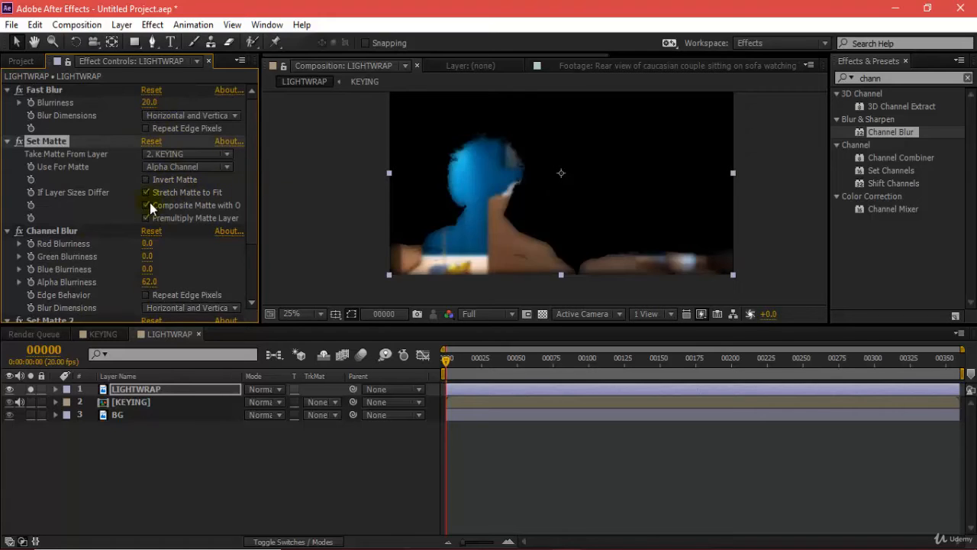
left_click(146, 180)
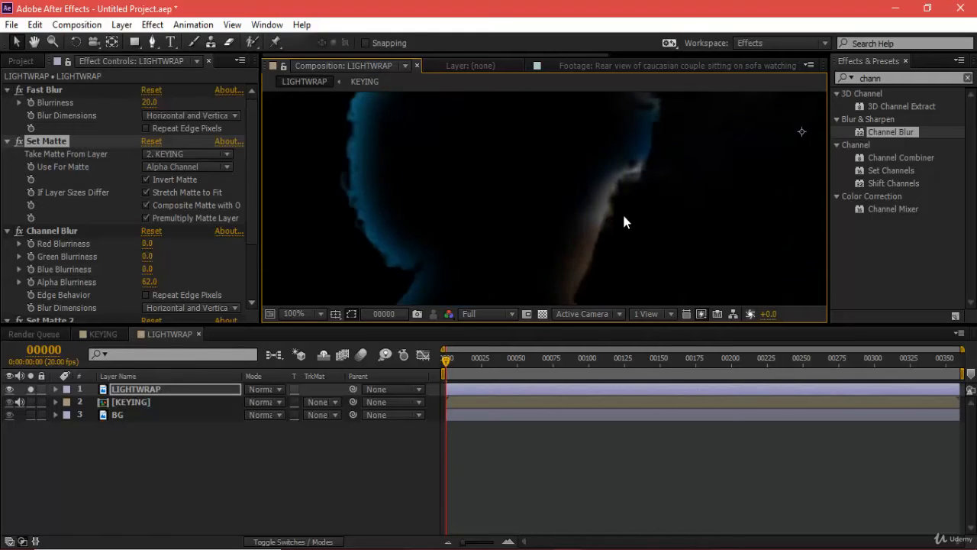
Inspect the rim glow at whole-frame and half-size viewer zoom
left_click(293, 313)
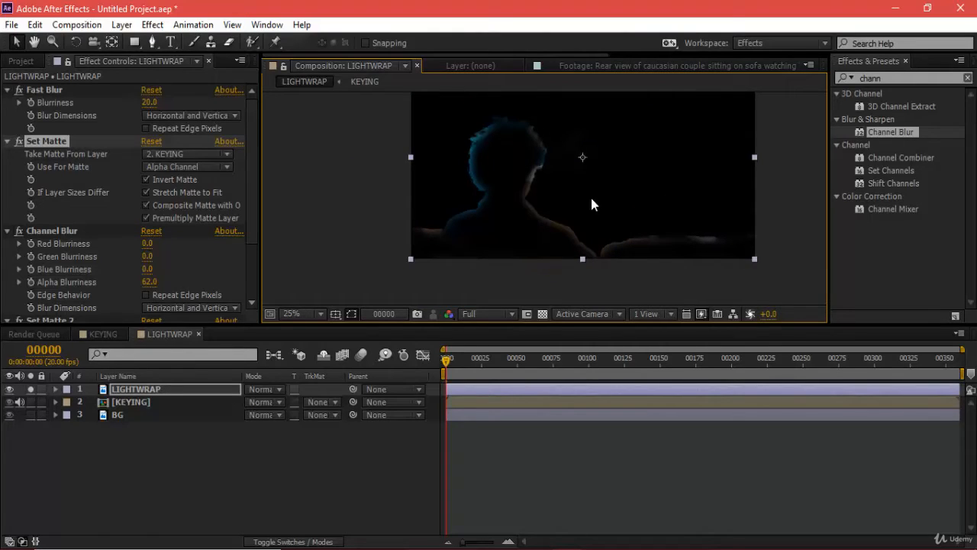
left_click(290, 315)
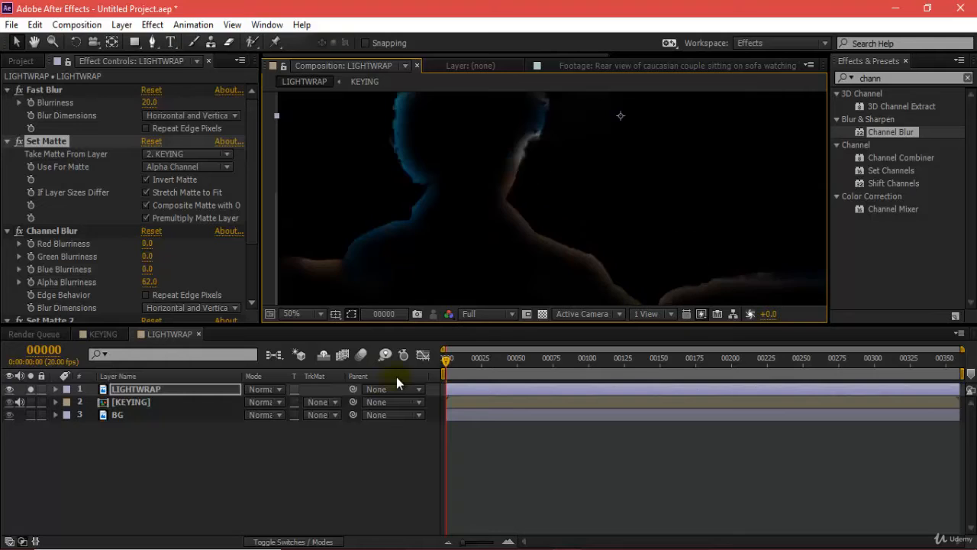
left_click(302, 313)
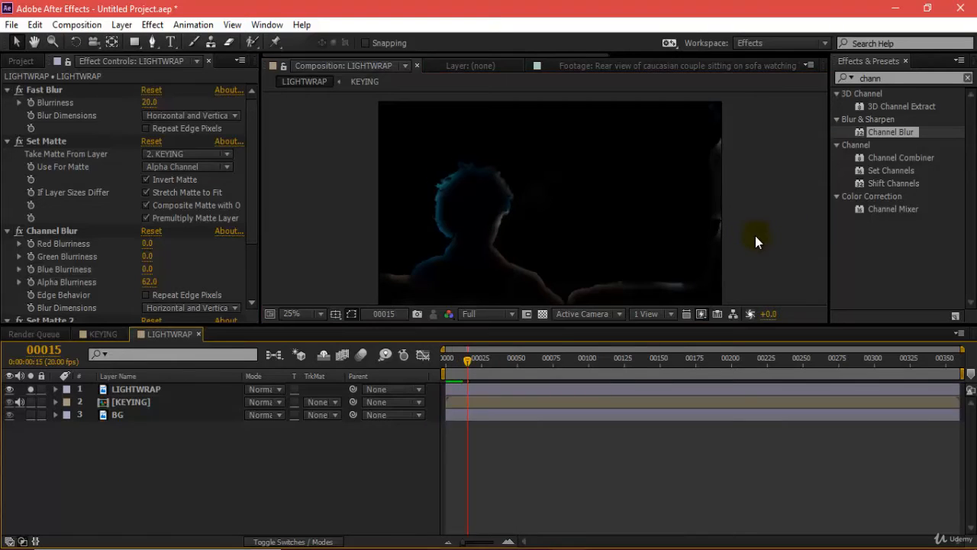
Scrub through frames of the glow and turn KEYING and BG back on for the full composite
left_click_drag(467, 357, 488, 358)
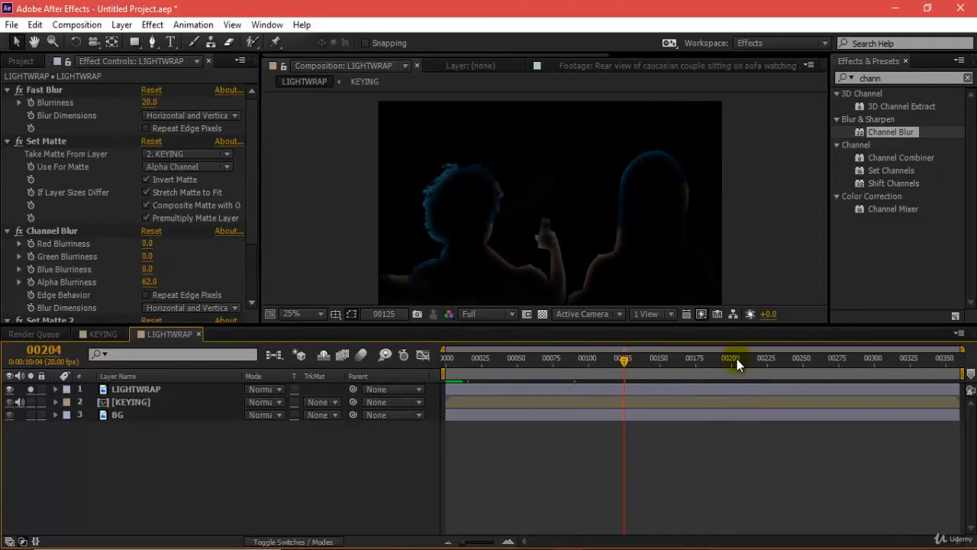
left_click_drag(623, 363, 756, 364)
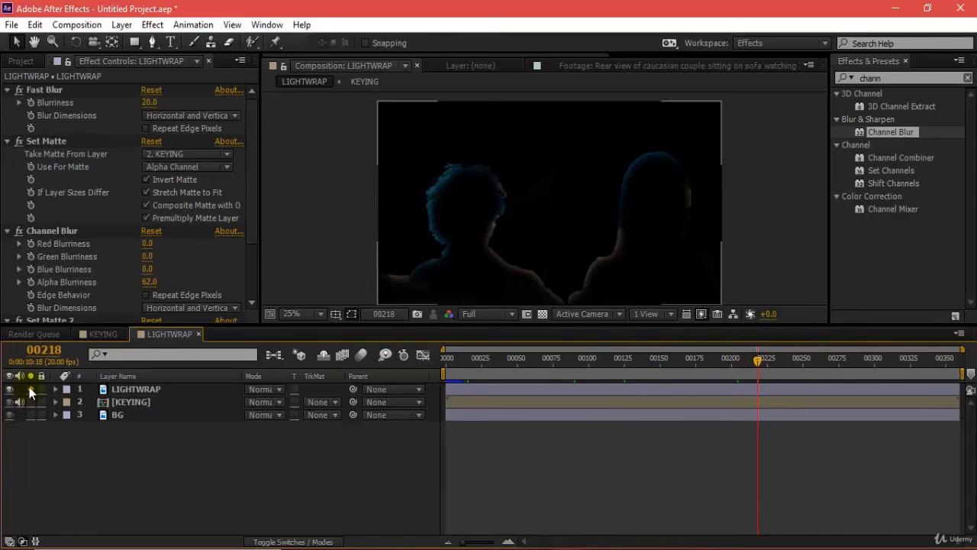
left_click(9, 389)
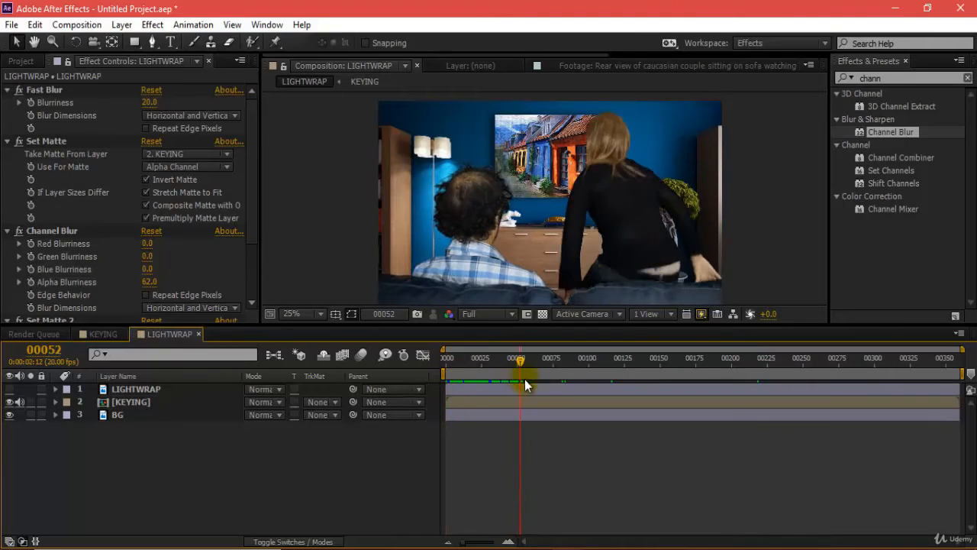
left_click_drag(520, 361, 562, 361)
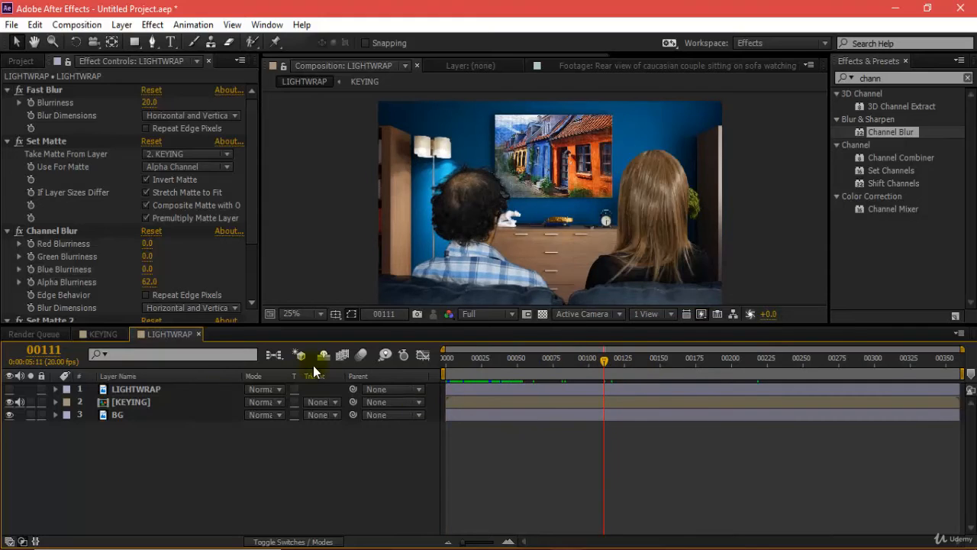
Compare Screen and Normal blending modes on the LIGHTWRAP layer
left_click(263, 389)
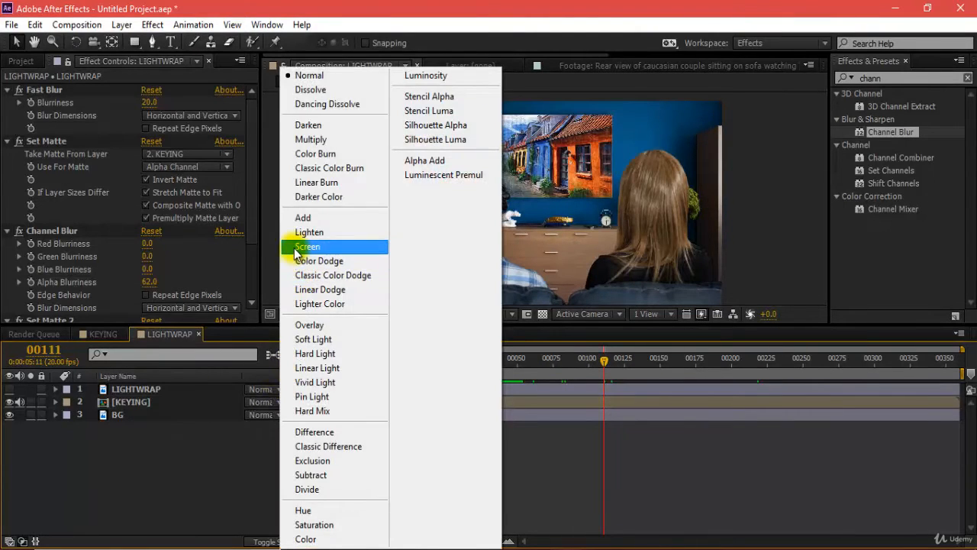
left_click(307, 246)
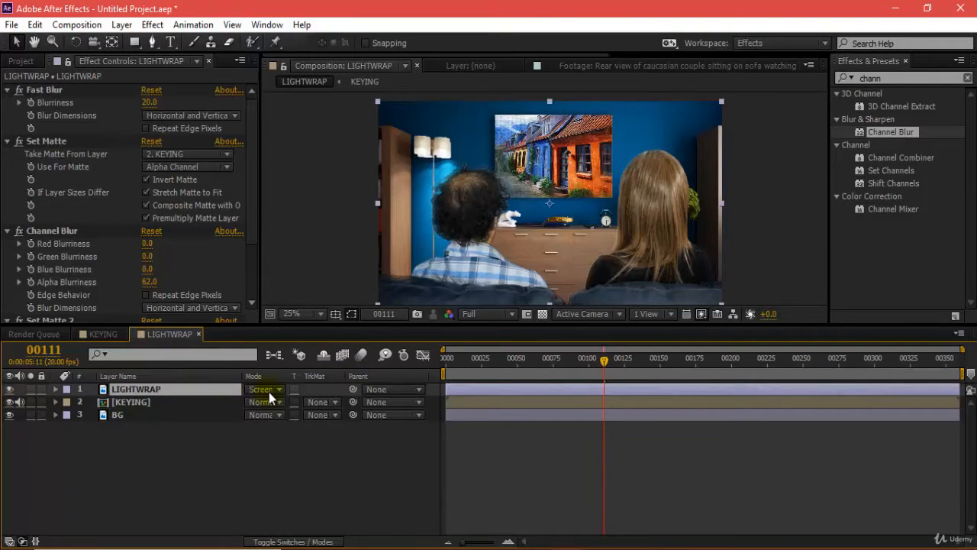
left_click(266, 390)
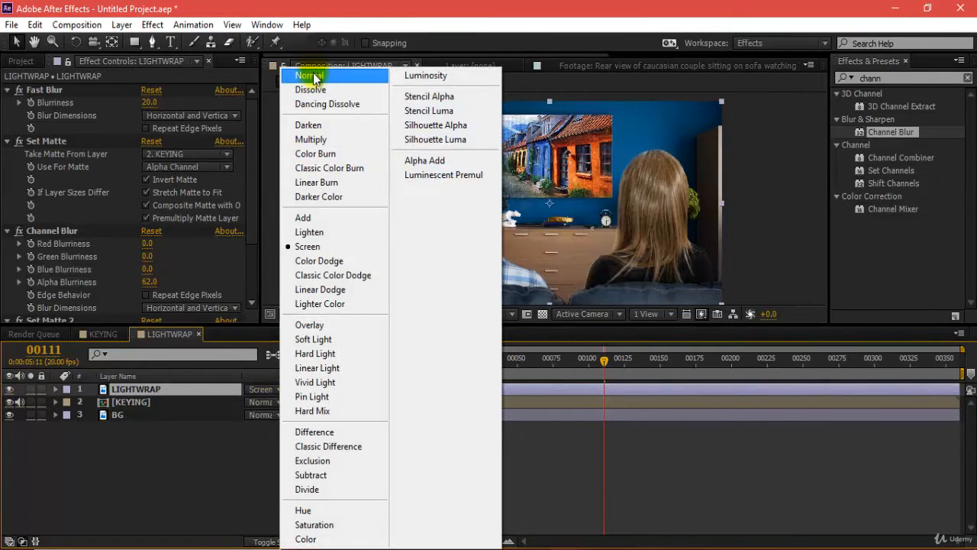
left_click(308, 246)
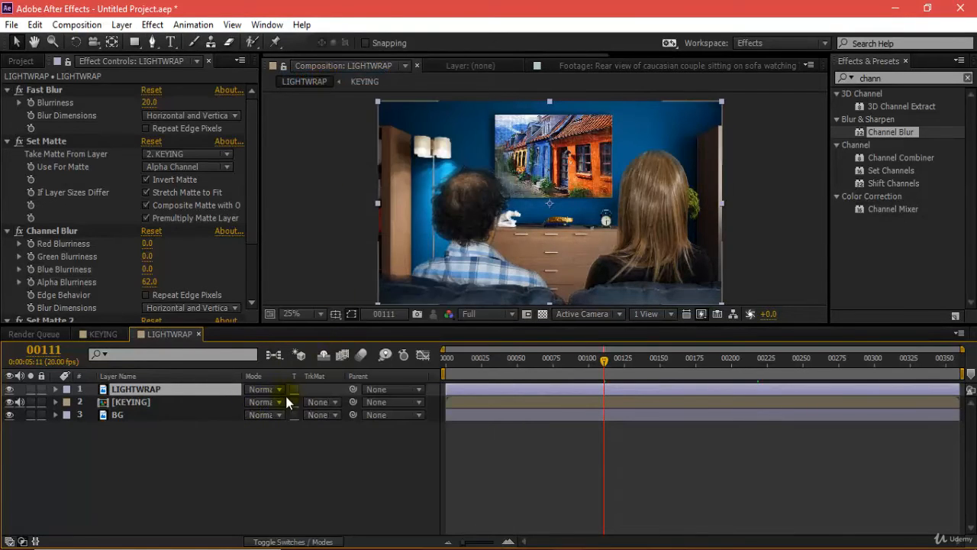
left_click(265, 389)
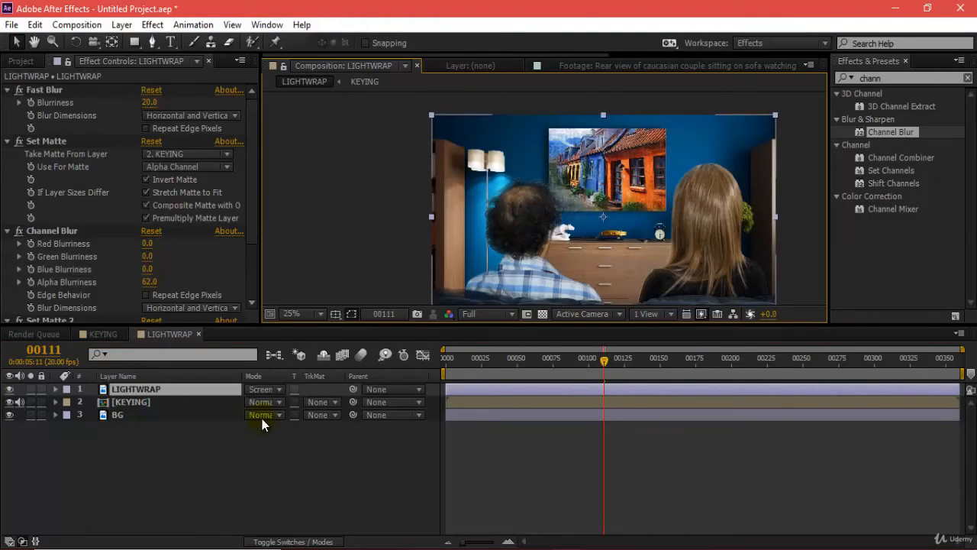
left_click(262, 390)
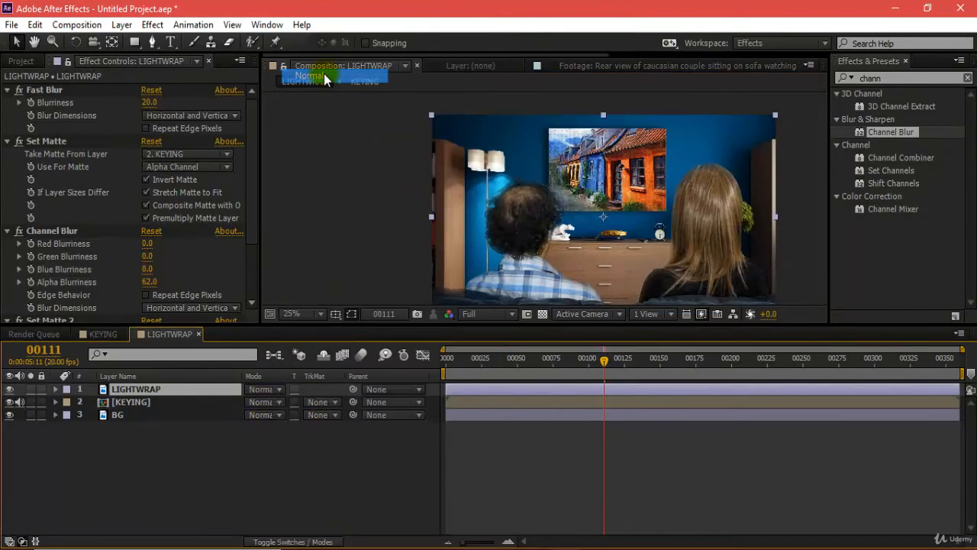
Settle on Screen blending at 50% zoom and lower the background Fast Blur to 15
left_click(303, 314)
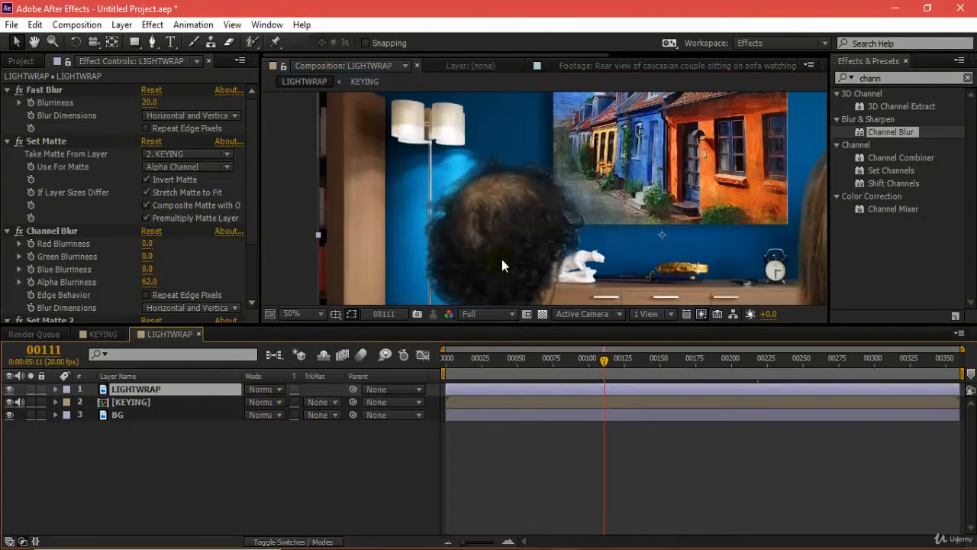
left_click(265, 390)
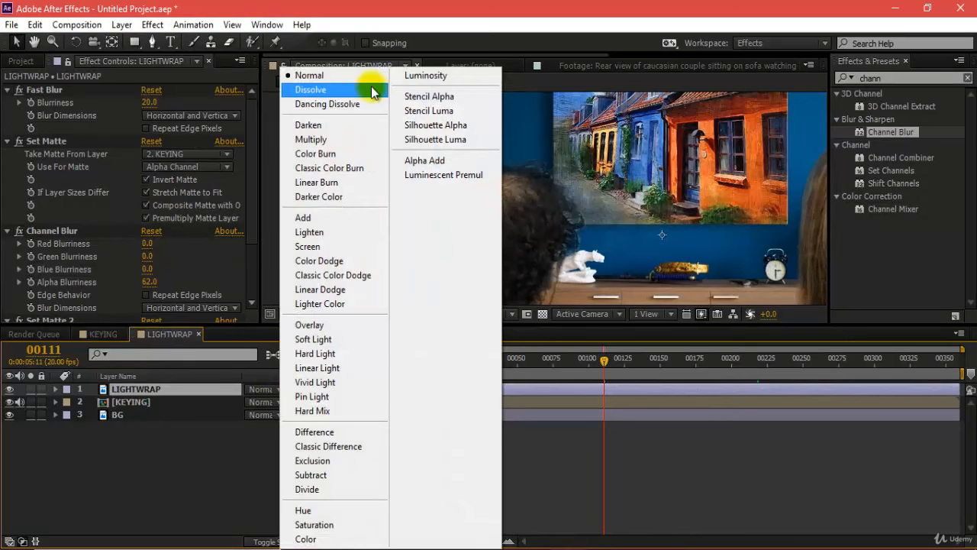
left_click(309, 246)
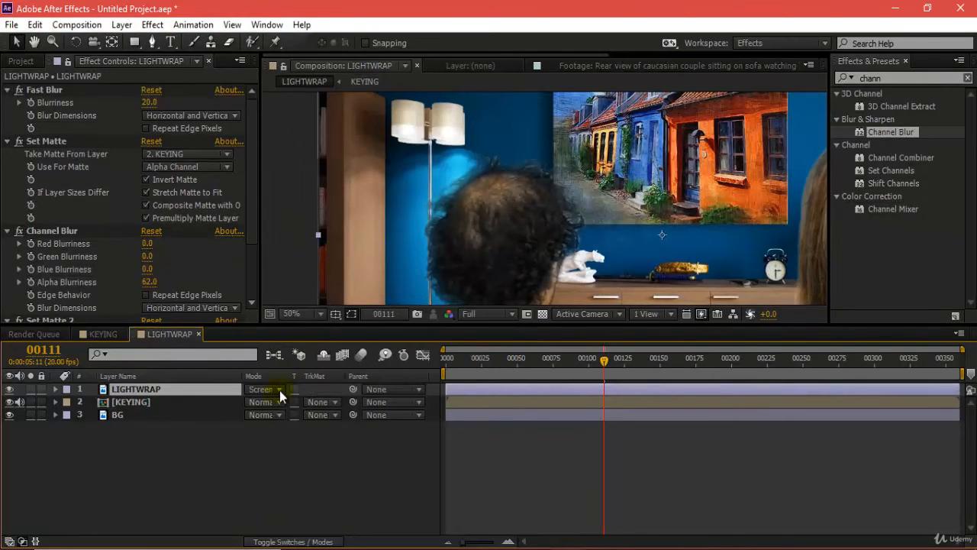
left_click(263, 390)
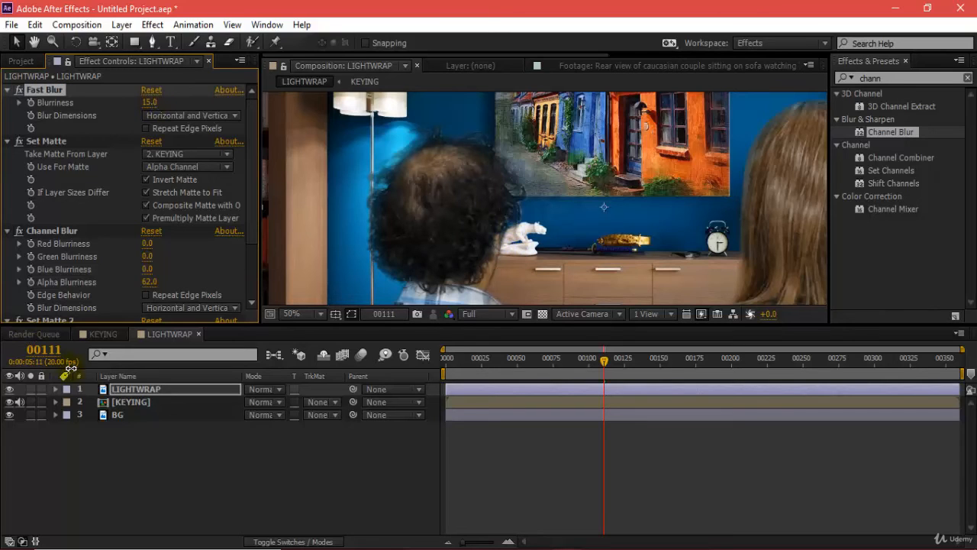
Solo LIGHTWRAP and lower Channel Blur's Alpha Blurriness to 33
left_click(30, 389)
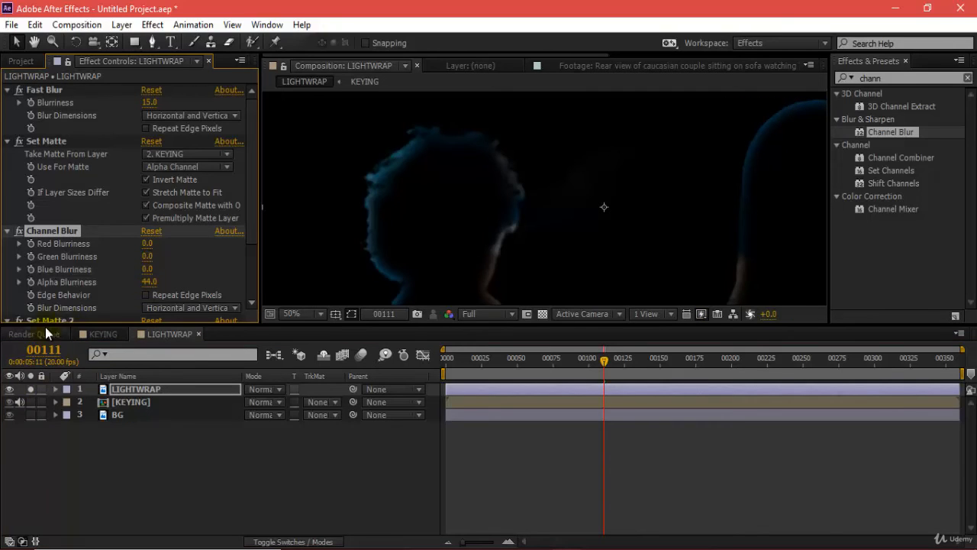
left_click_drag(153, 281, 138, 281)
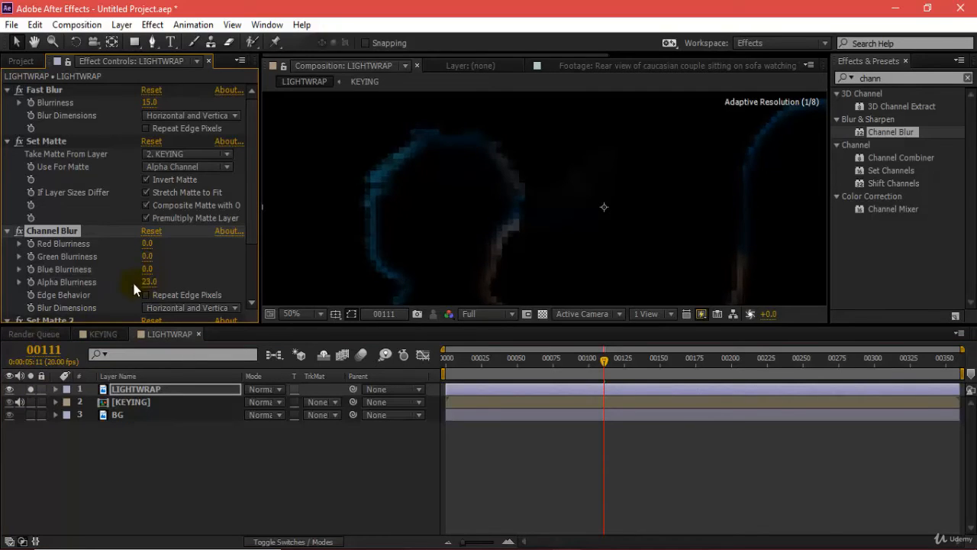
left_click(291, 313)
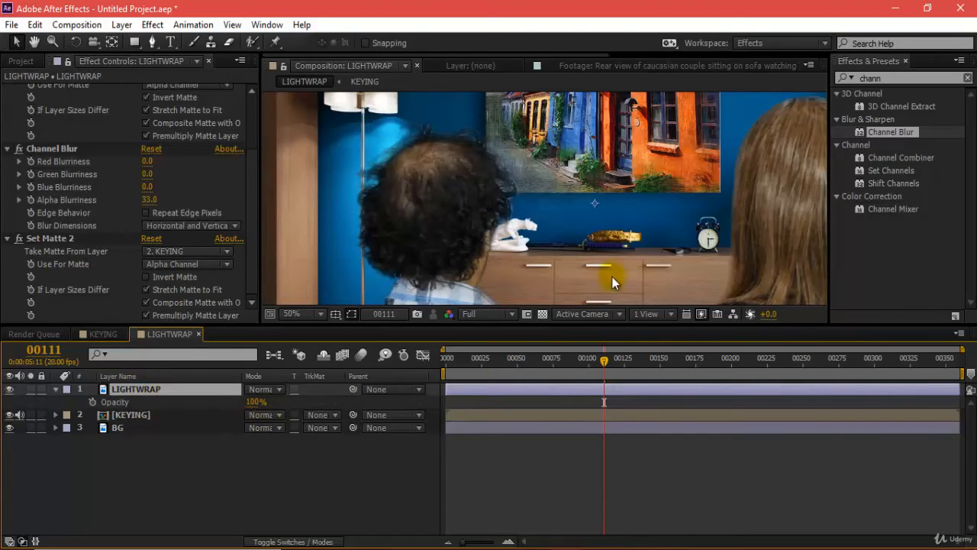
Lower the LIGHTWRAP layer's opacity from 100% to 77% and bring up the preview controls
left_click(293, 315)
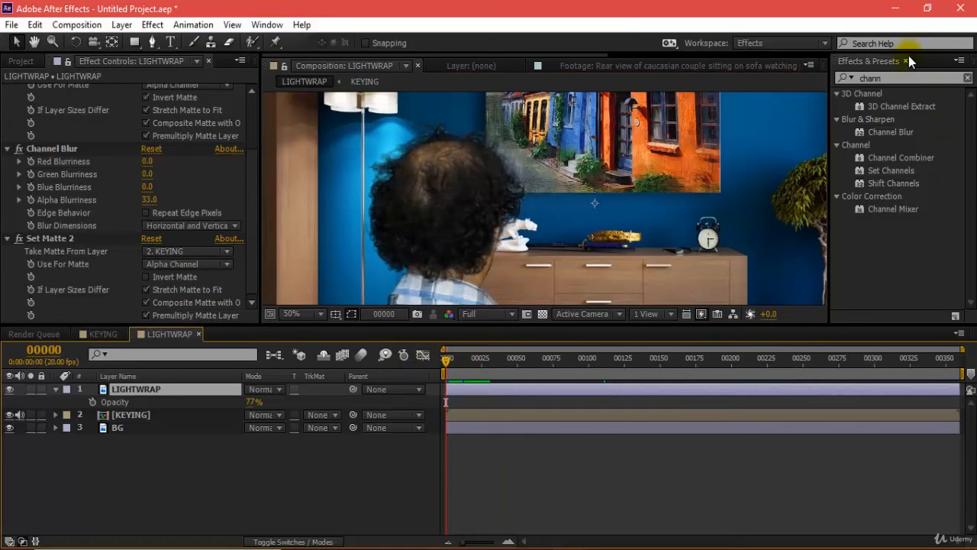
left_click(266, 25)
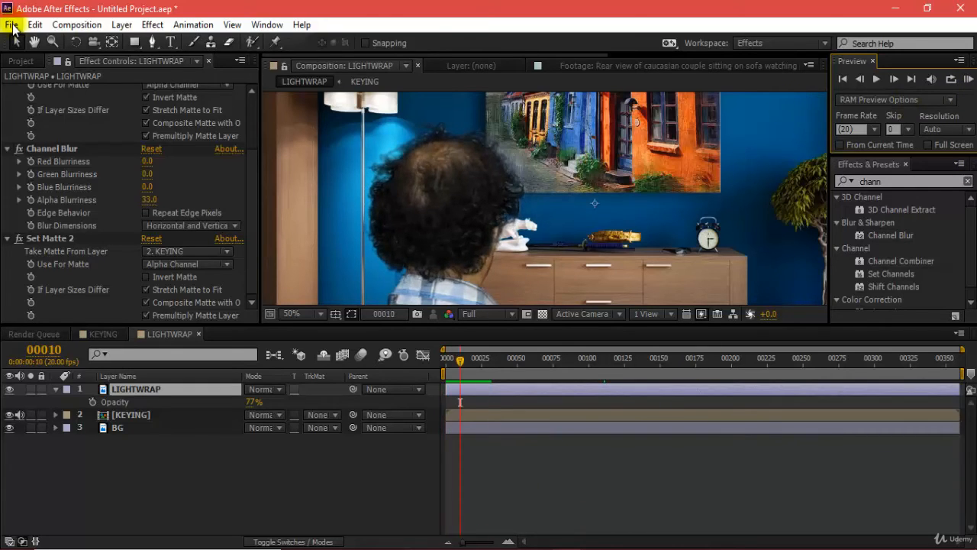
mouse_move(630, 480)
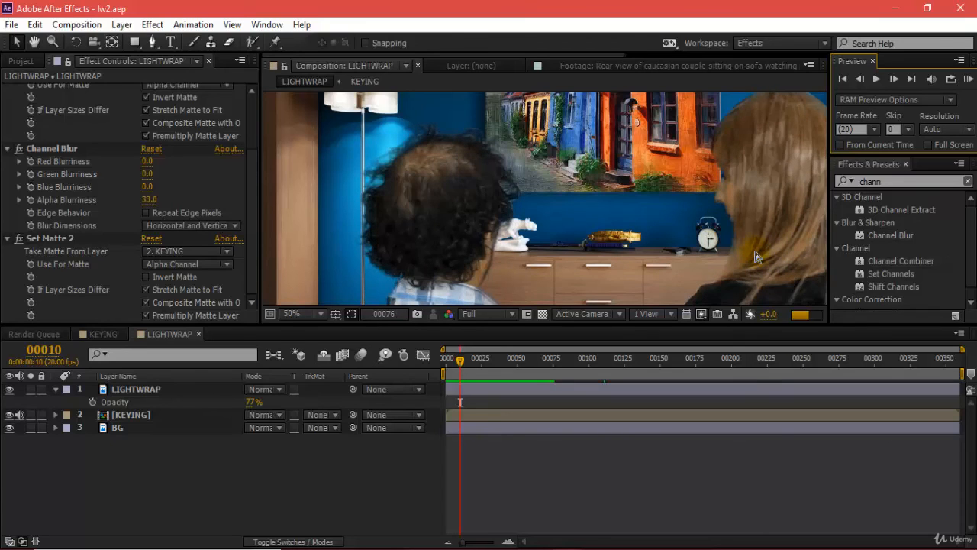
Save the project as lw2.aep and RAM-preview the light-wrapped couple composite
left_click(877, 80)
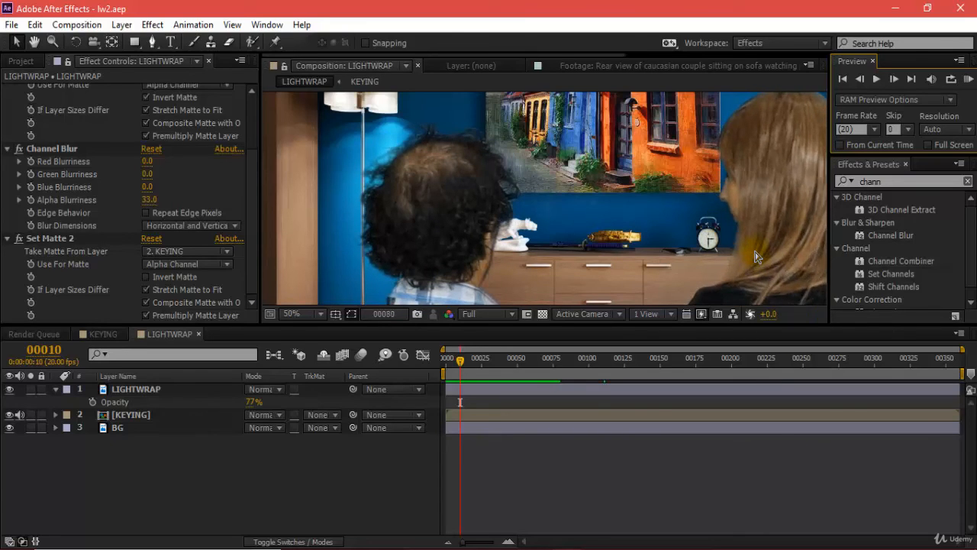